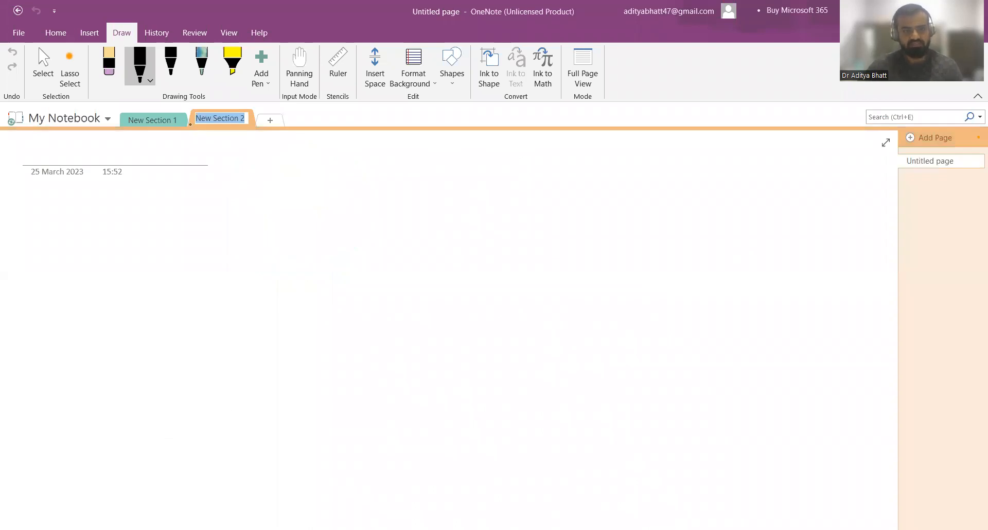
# Handwrite the heading 'TB preventative Therapy' across the top of the page
pyautogui.moveTo(66, 221); pyautogui.dragTo(253, 226)
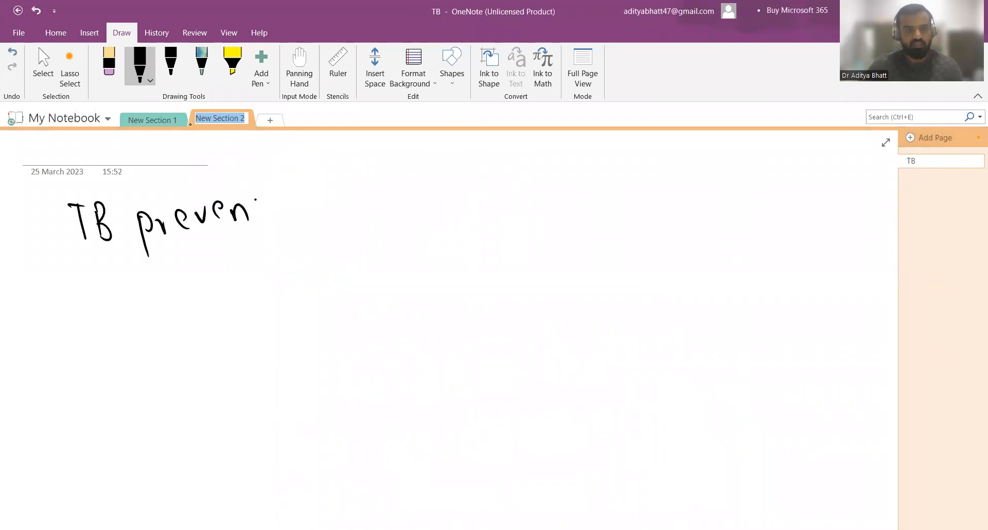
pyautogui.moveTo(256, 214); pyautogui.dragTo(324, 214)
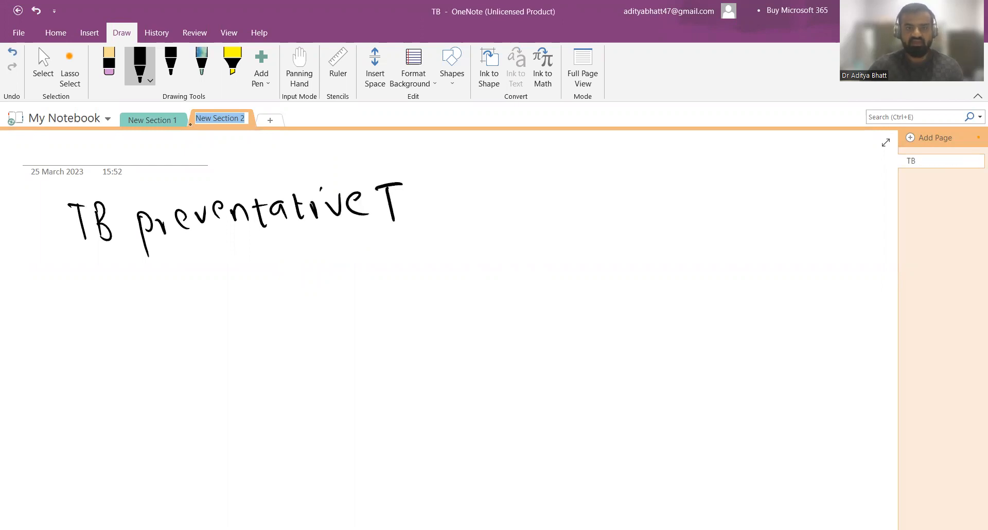
pyautogui.moveTo(403, 202); pyautogui.dragTo(498, 233)
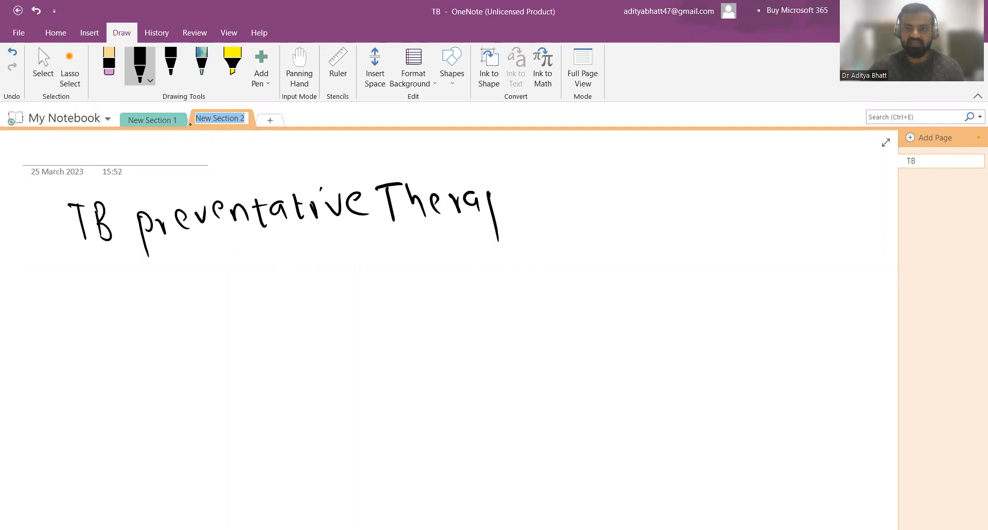
pyautogui.moveTo(492, 202); pyautogui.dragTo(526, 234)
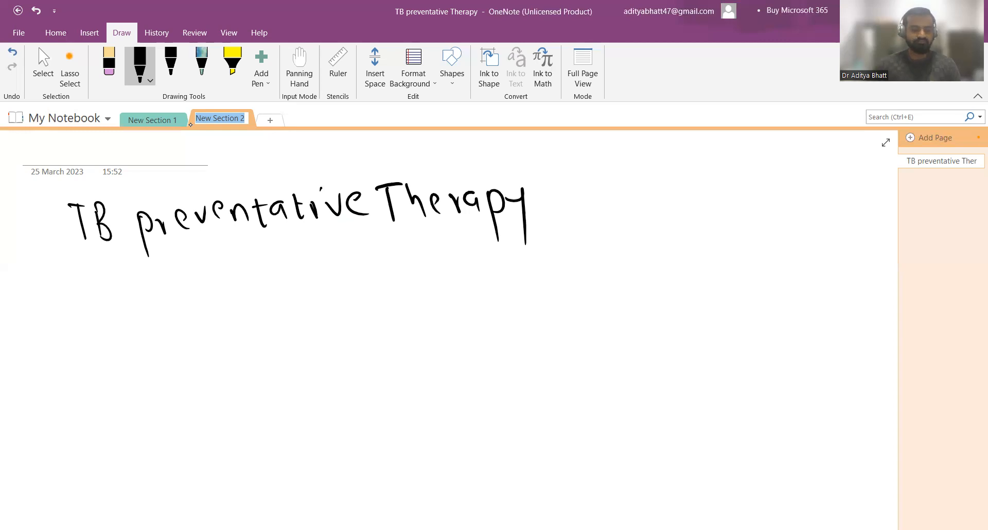
# Handwrite 'Who?' then item '1) PLHIV (adults + children)' below the heading
pyautogui.moveTo(75, 297); pyautogui.dragTo(94, 324)
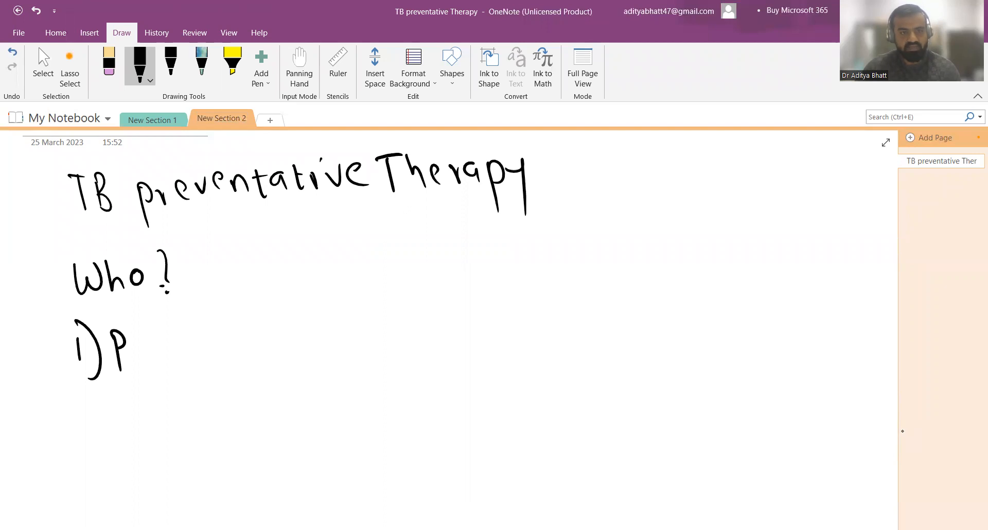
pyautogui.moveTo(133, 353); pyautogui.dragTo(170, 341)
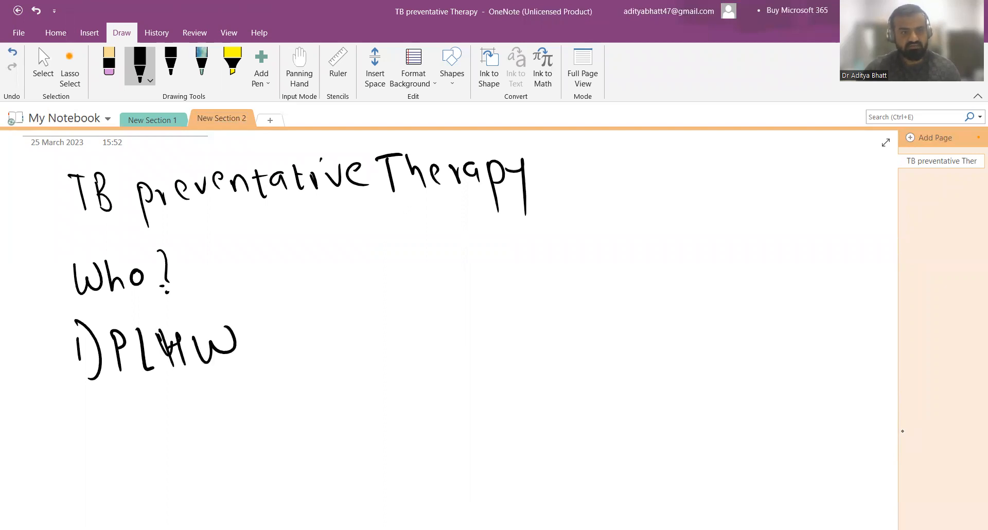
pyautogui.click(108, 62)
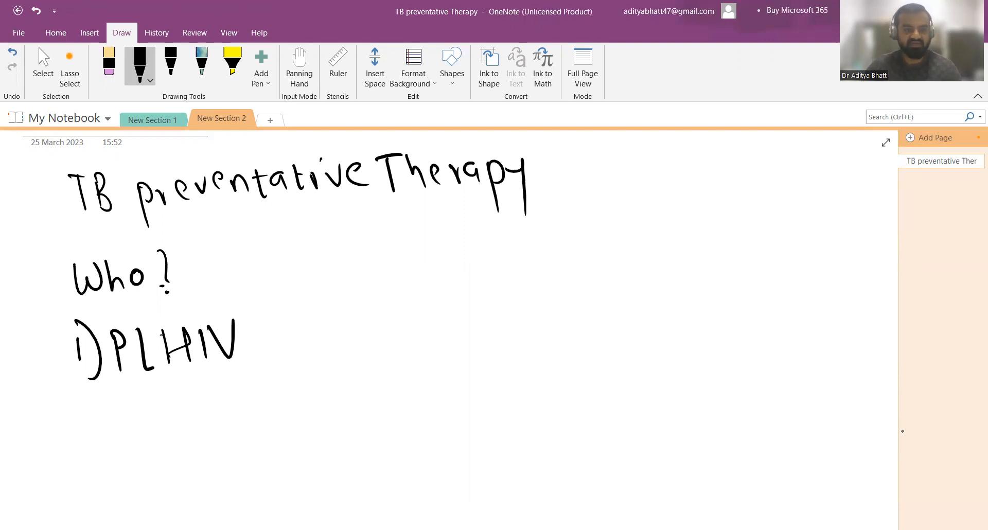
pyautogui.moveTo(264, 308); pyautogui.dragTo(303, 341)
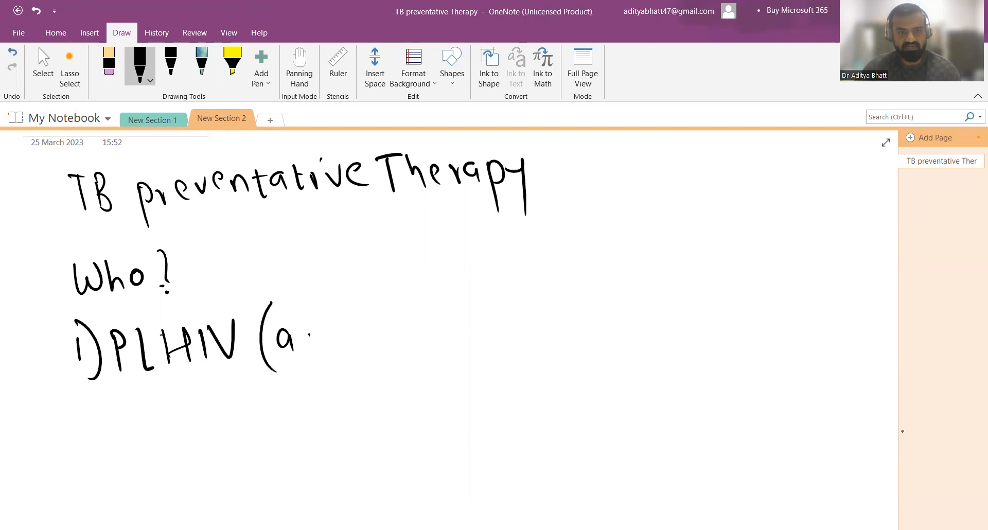
pyautogui.moveTo(309, 341); pyautogui.dragTo(397, 341)
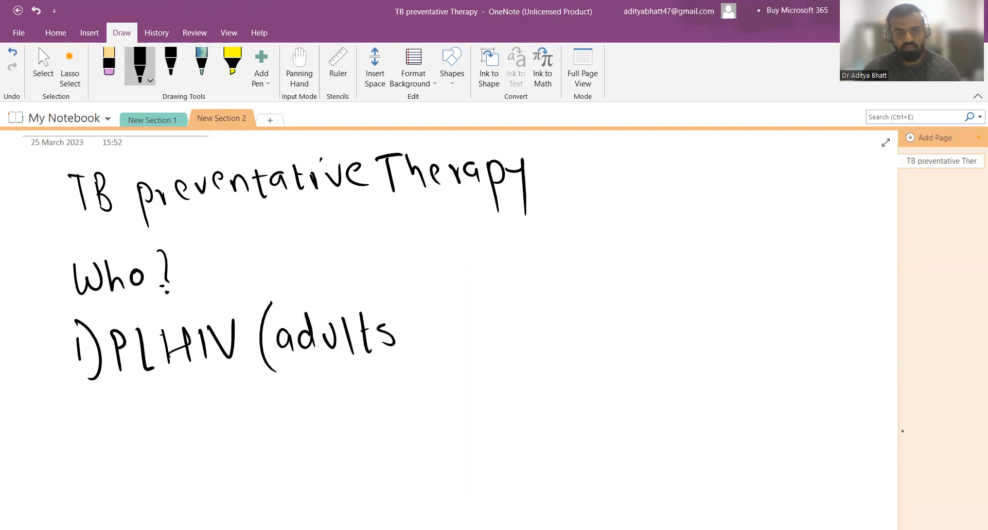
pyautogui.moveTo(410, 331); pyautogui.dragTo(523, 327)
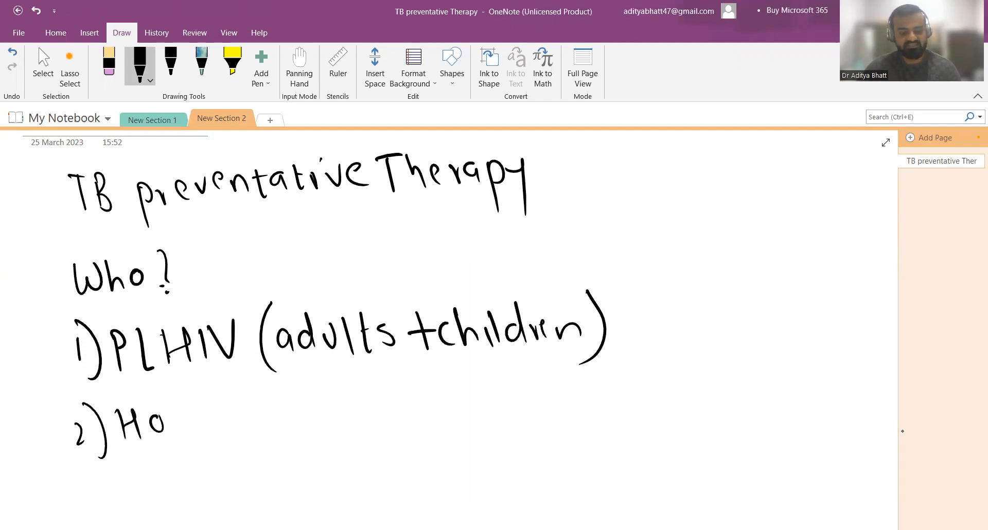
# Handwrite item '2) Household contacts' below item 1
pyautogui.moveTo(164, 422); pyautogui.dragTo(230, 422)
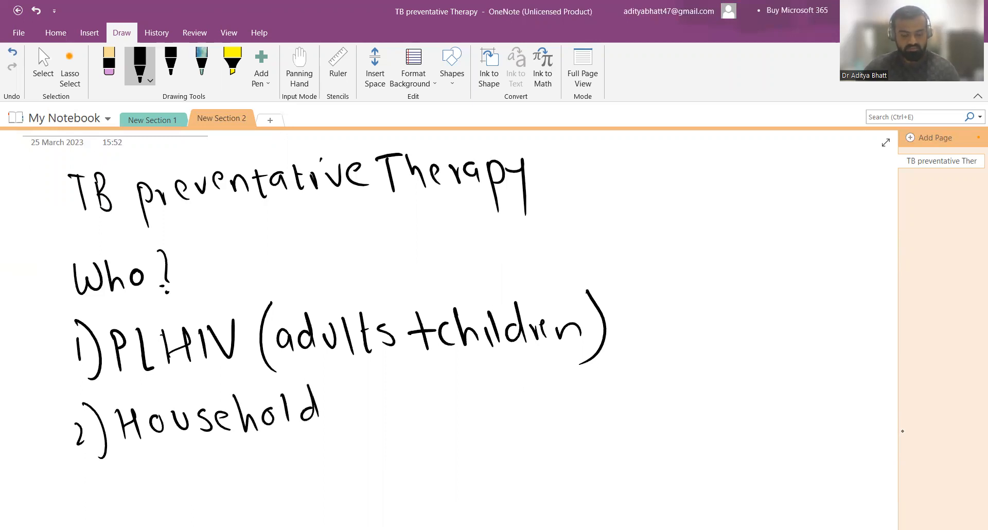
pyautogui.moveTo(344, 410); pyautogui.dragTo(413, 409)
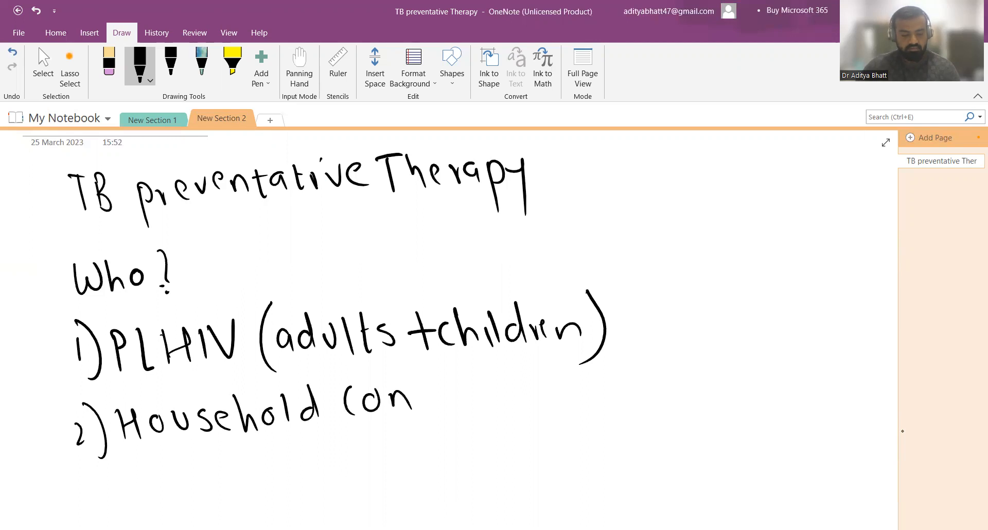
pyautogui.moveTo(416, 391); pyautogui.dragTo(520, 388)
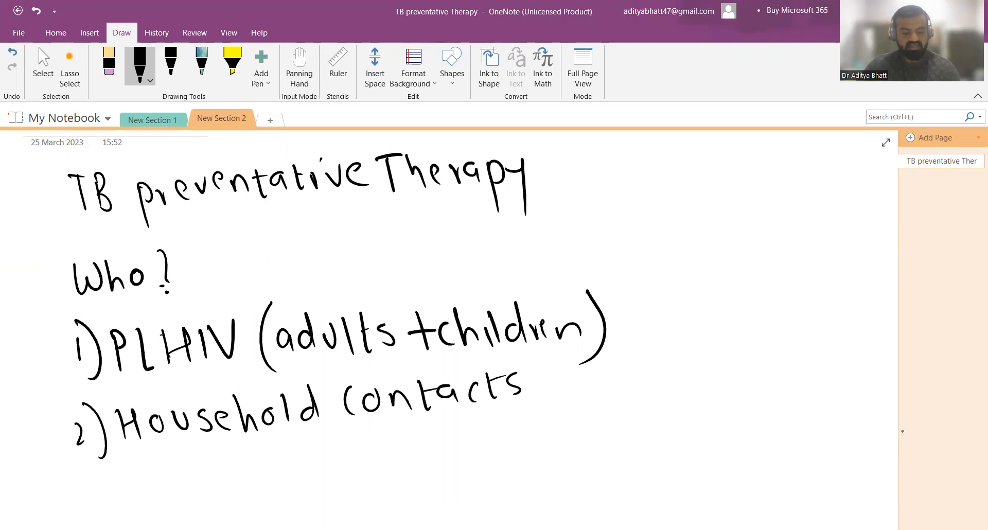
pyautogui.moveTo(903, 431)
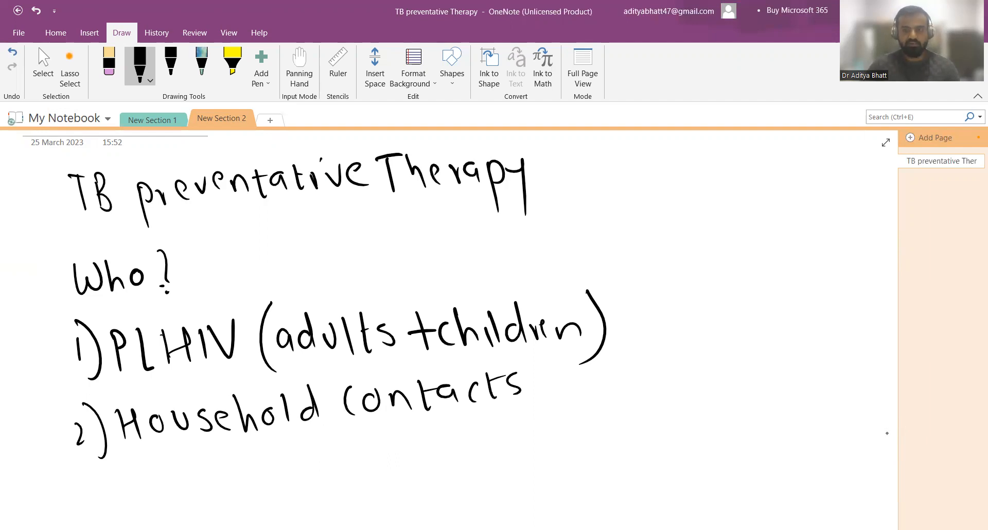
# Handwrite item '3) Immunosupp. therapy' below Household contacts
pyautogui.scroll(-3)
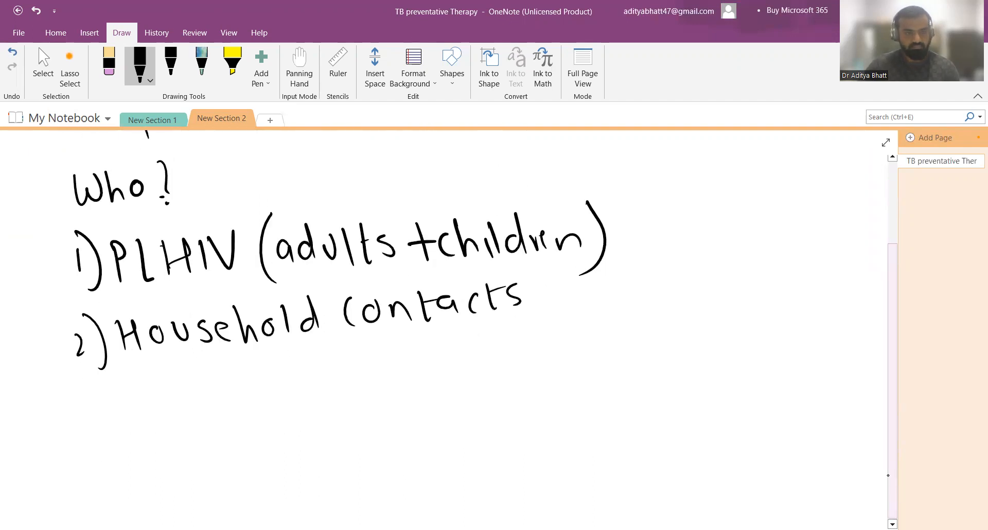
pyautogui.moveTo(82, 392); pyautogui.dragTo(133, 436)
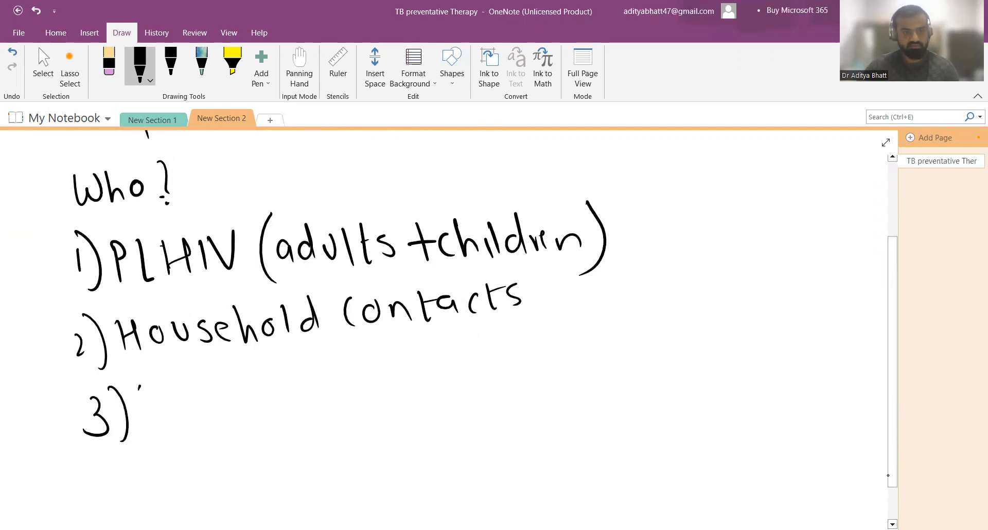
pyautogui.moveTo(142, 404); pyautogui.dragTo(243, 410)
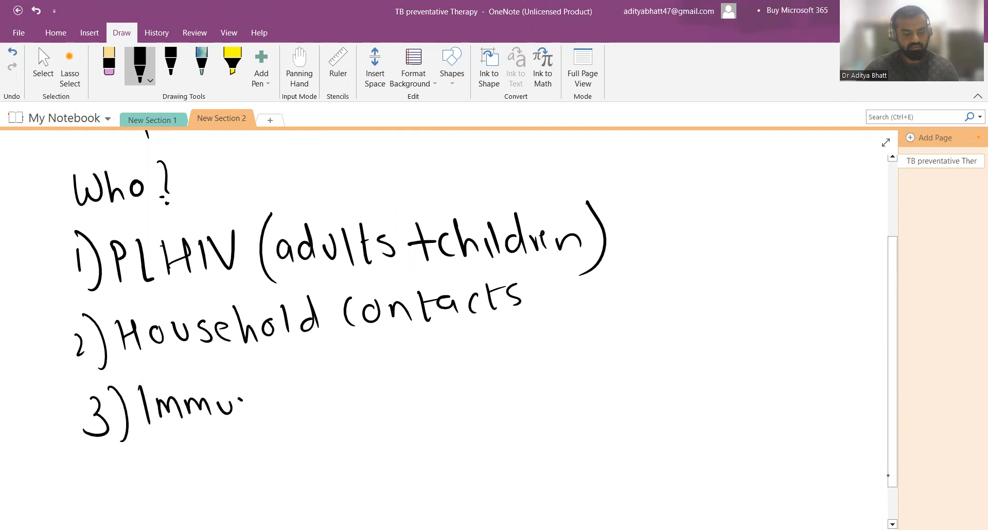
pyautogui.moveTo(247, 404); pyautogui.dragTo(350, 410)
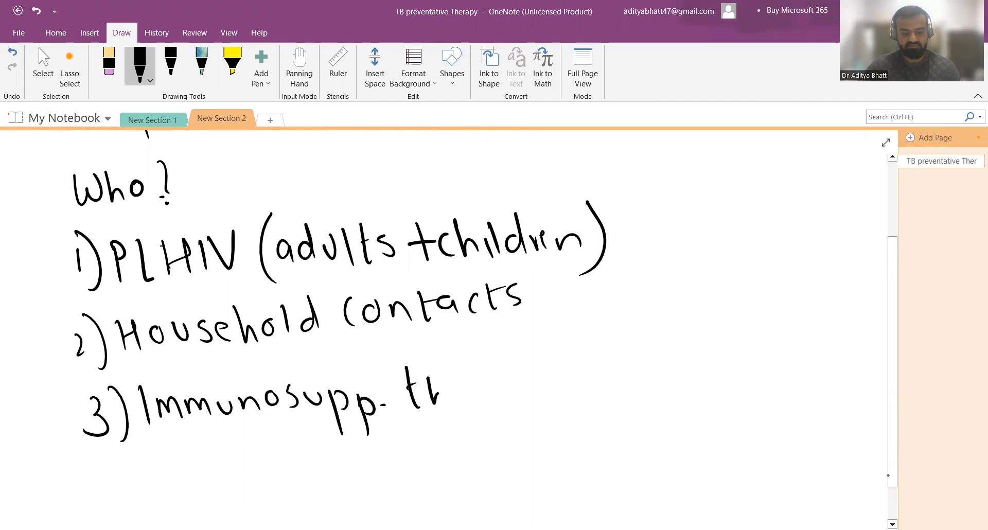
pyautogui.moveTo(404, 378); pyautogui.dragTo(517, 397)
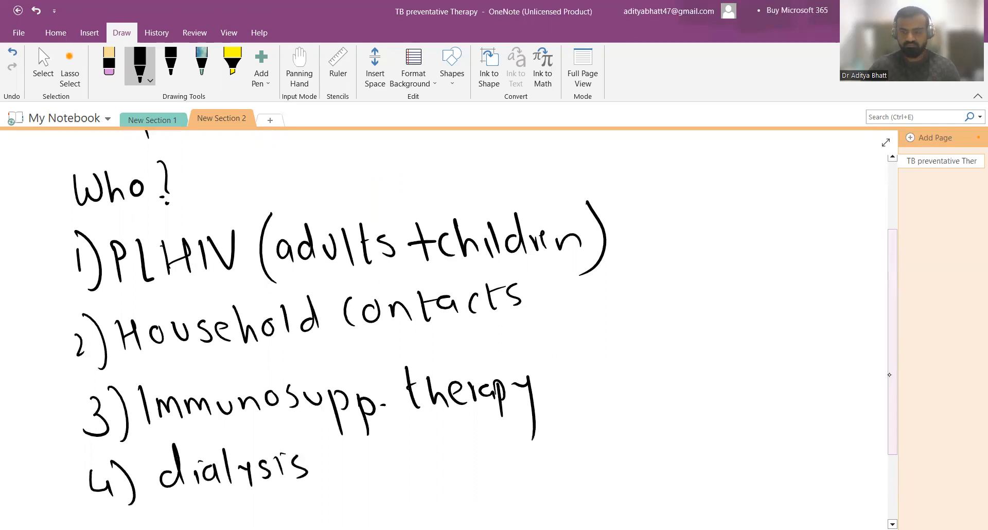
# Handwrite items '4) dialysis' and '5) silicosis' further down the list
pyautogui.scroll(-3)
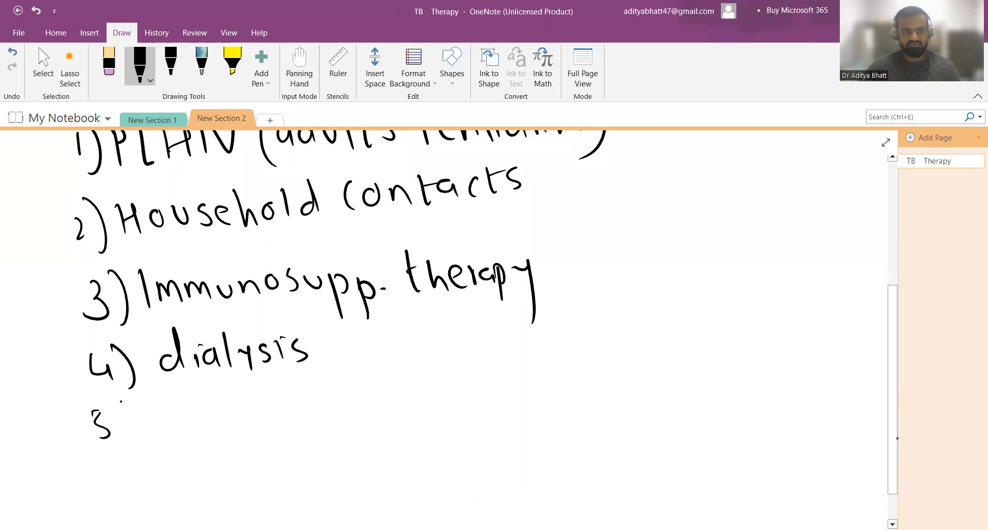
pyautogui.moveTo(145, 428); pyautogui.dragTo(264, 428)
pyautogui.write(' preventative')
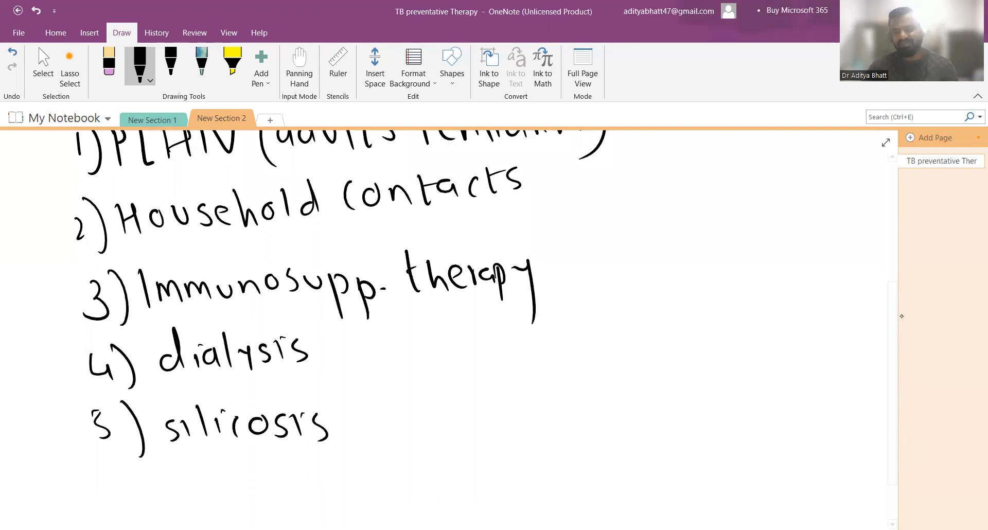
pyautogui.scroll(-3)
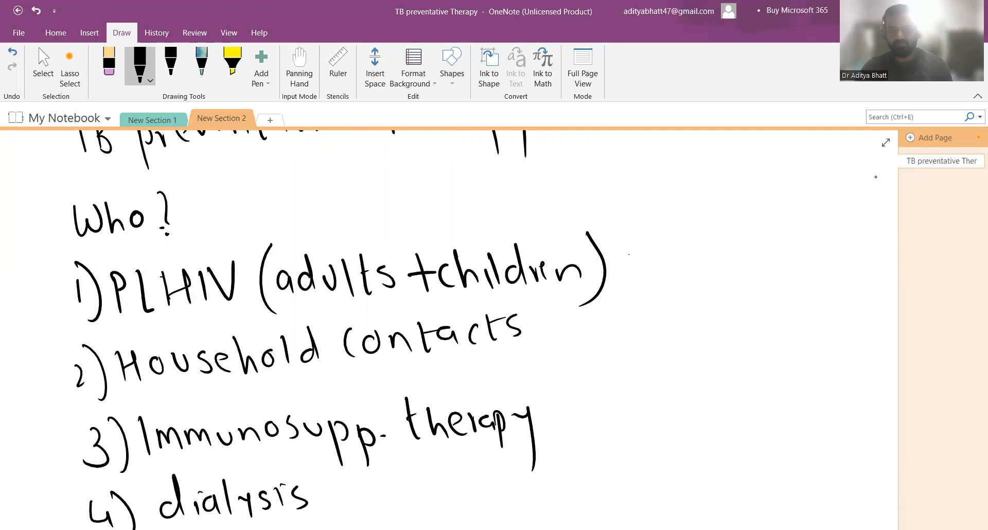
# Draw a tall bracket beside the Who? list and label it 'TB profile'
pyautogui.moveTo(636, 255); pyautogui.dragTo(652, 322)
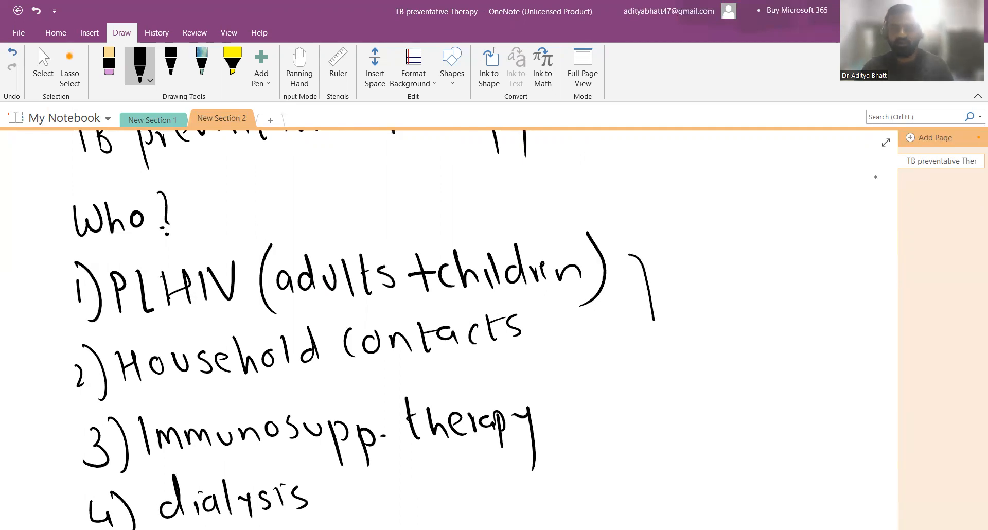
pyautogui.moveTo(636, 258); pyautogui.dragTo(668, 504)
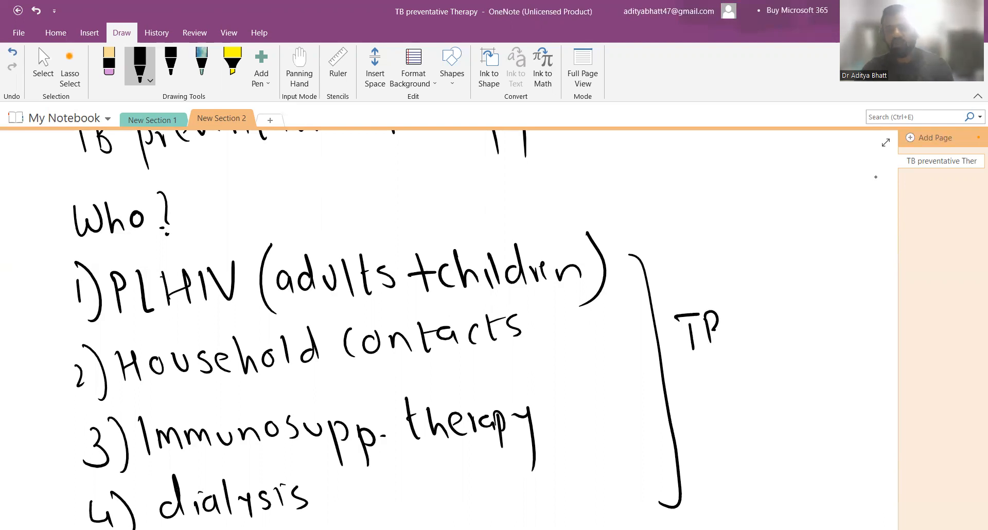
pyautogui.moveTo(719, 327); pyautogui.dragTo(757, 350)
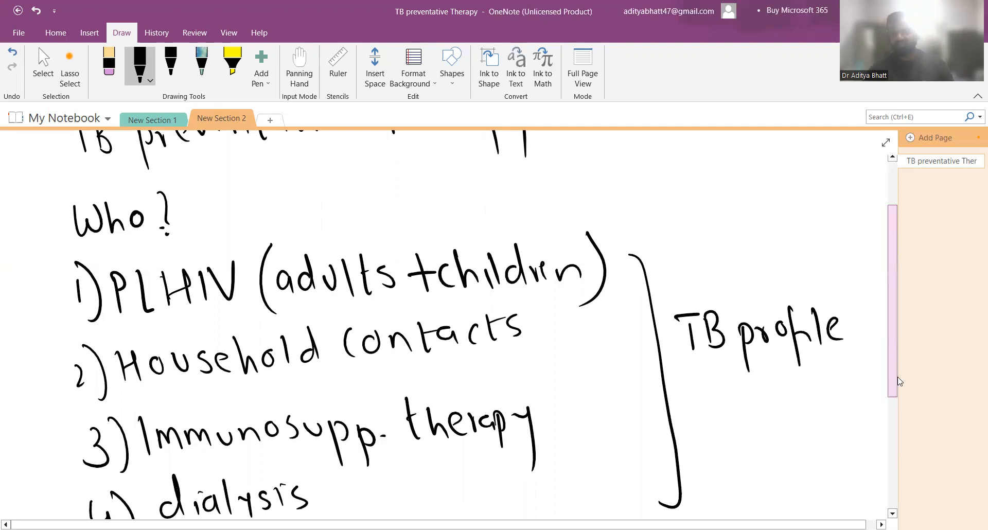
pyautogui.scroll(-3)
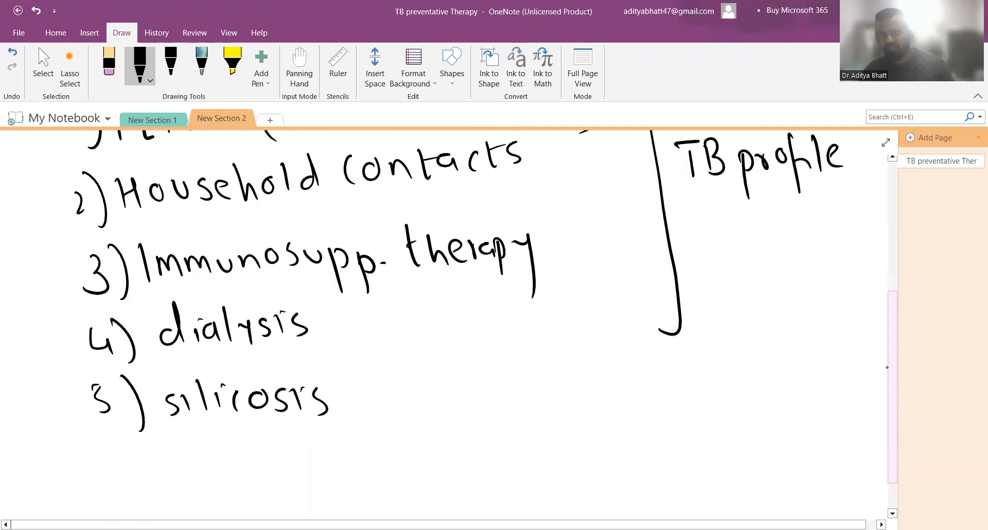
# Draw an arrow from TB profile down to handwritten 'children <5yr'
pyautogui.moveTo(763, 220); pyautogui.dragTo(713, 428)
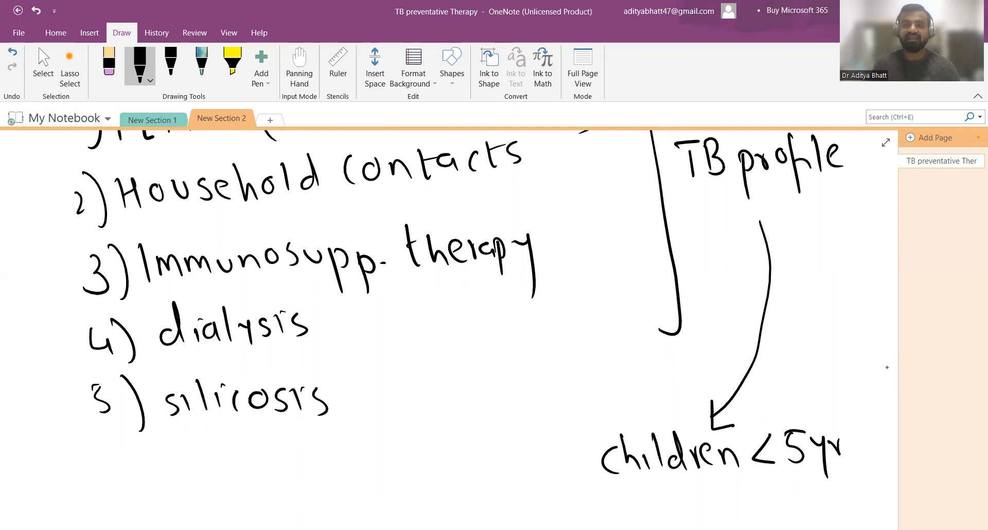
pyautogui.scroll(-3)
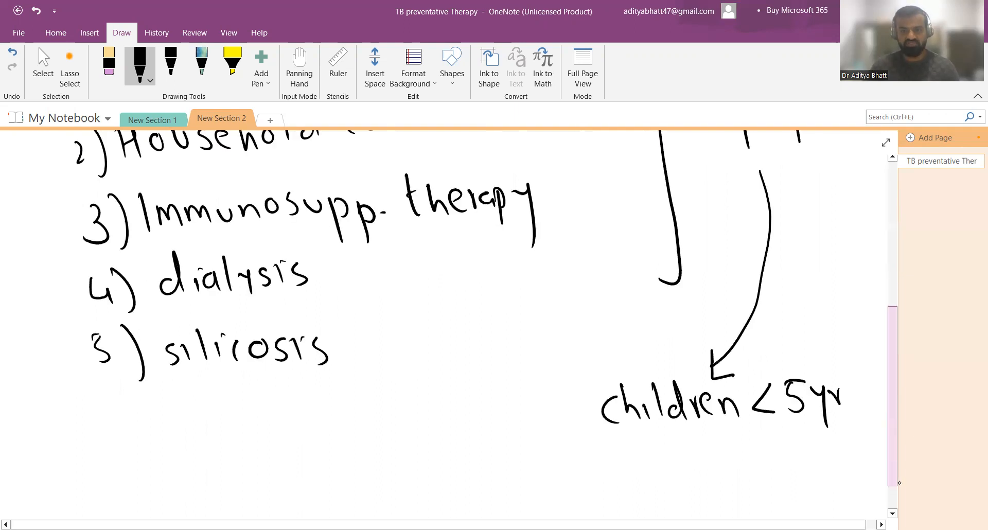
pyautogui.scroll(-3)
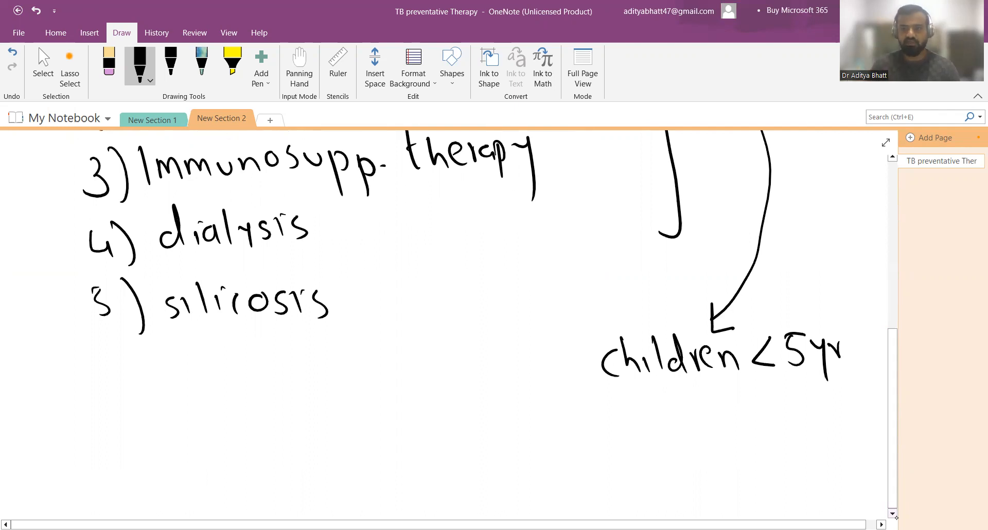
pyautogui.scroll(-3)
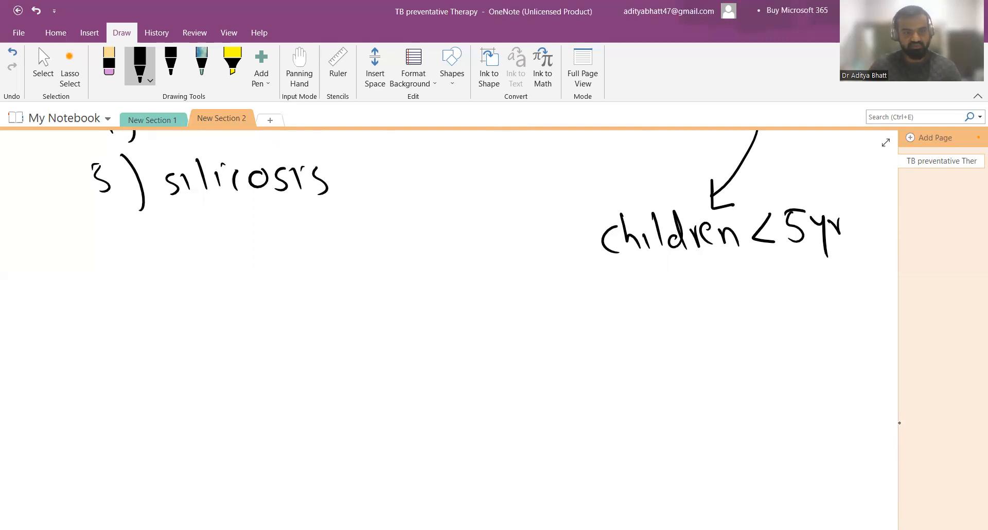
# Handwrite a 'Treatment' heading below the candidates list
pyautogui.moveTo(86, 328); pyautogui.dragTo(122, 368)
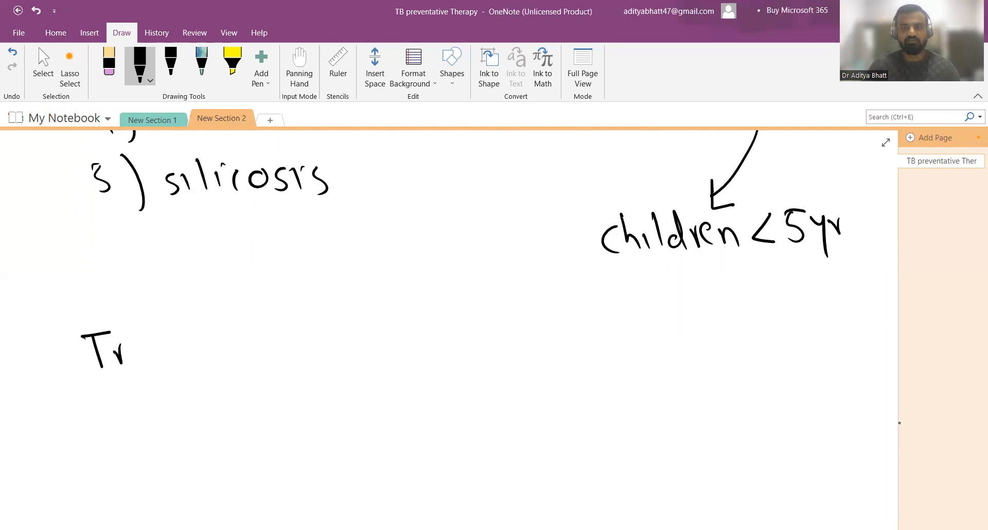
pyautogui.moveTo(119, 347); pyautogui.dragTo(234, 353)
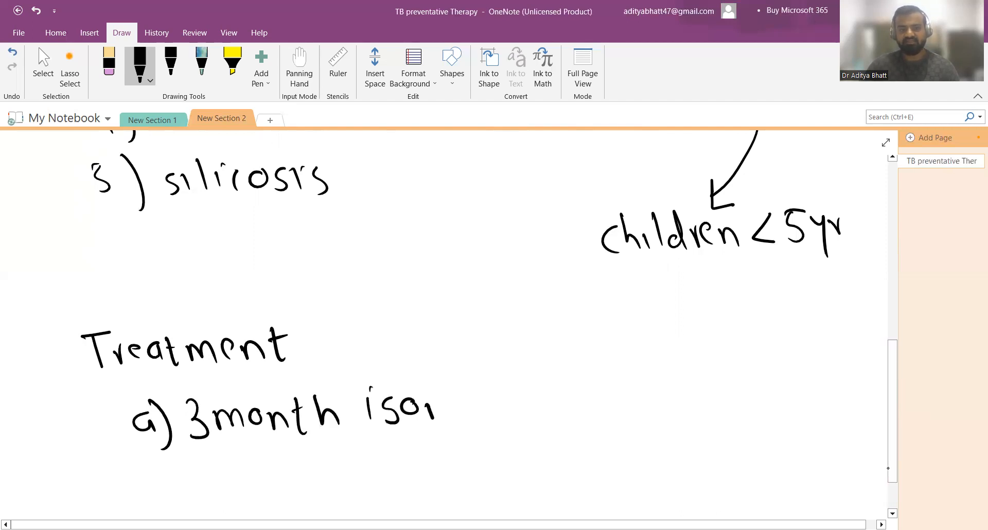
# Handwrite regimen 'a) 3month isoniazid + Rifapentin weekly (>2yrs age)'
pyautogui.moveTo(434, 410); pyautogui.dragTo(538, 410)
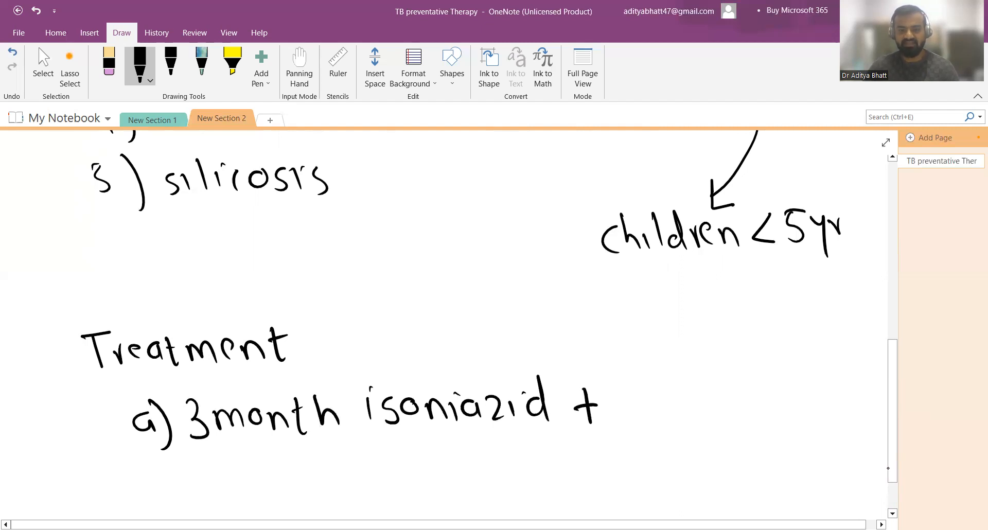
pyautogui.moveTo(615, 409); pyautogui.dragTo(681, 409)
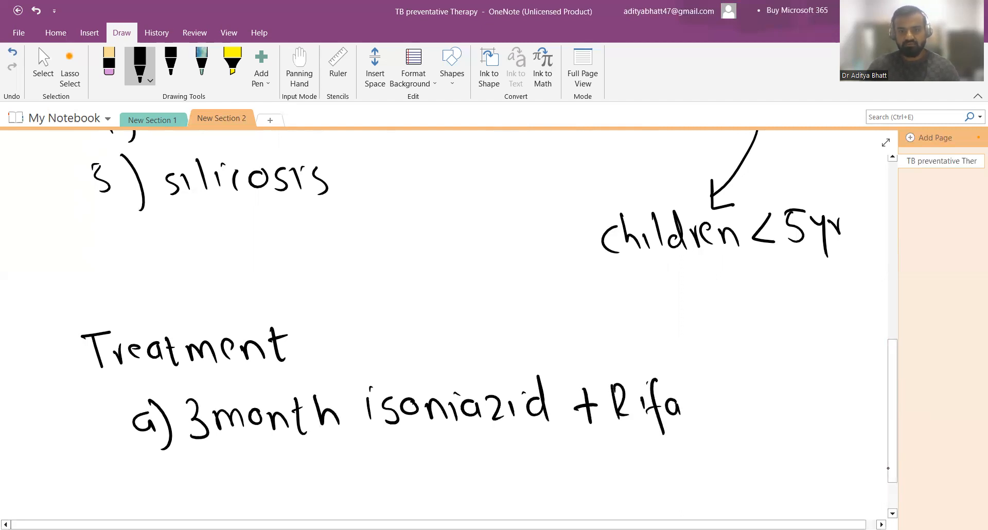
pyautogui.moveTo(683, 413); pyautogui.dragTo(768, 403)
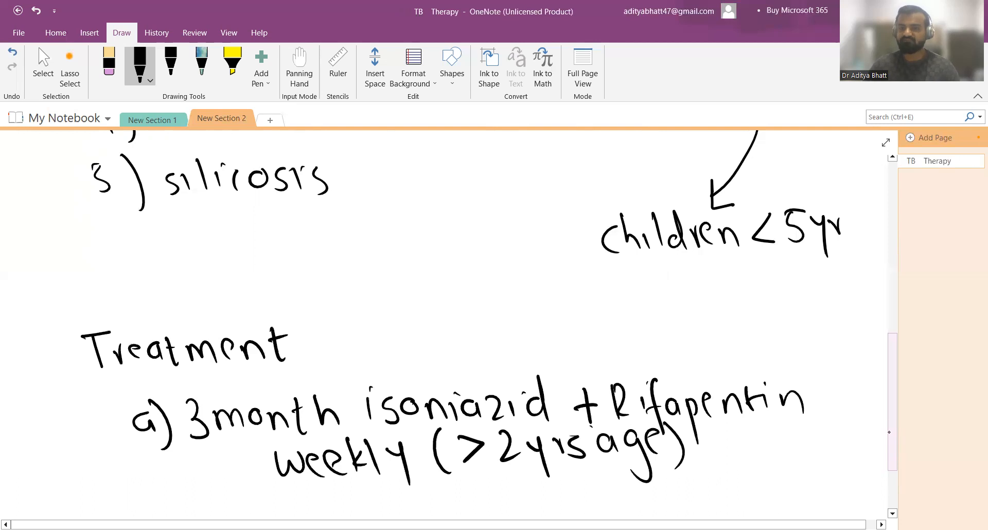
pyautogui.scroll(-3)
pyautogui.write('preventative')
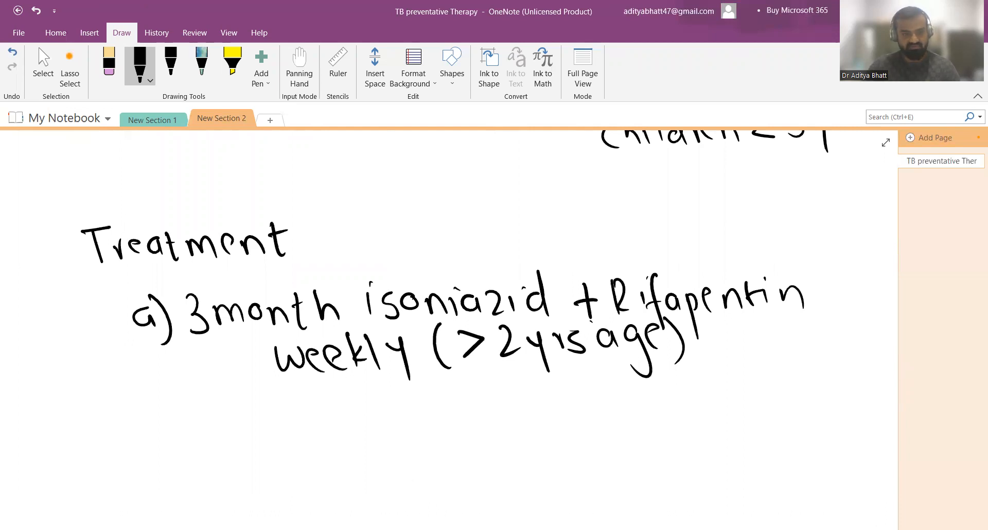
# Handwrite 'b) 6 month isoniazid daily' below regimen a
pyautogui.moveTo(149, 413); pyautogui.dragTo(183, 469)
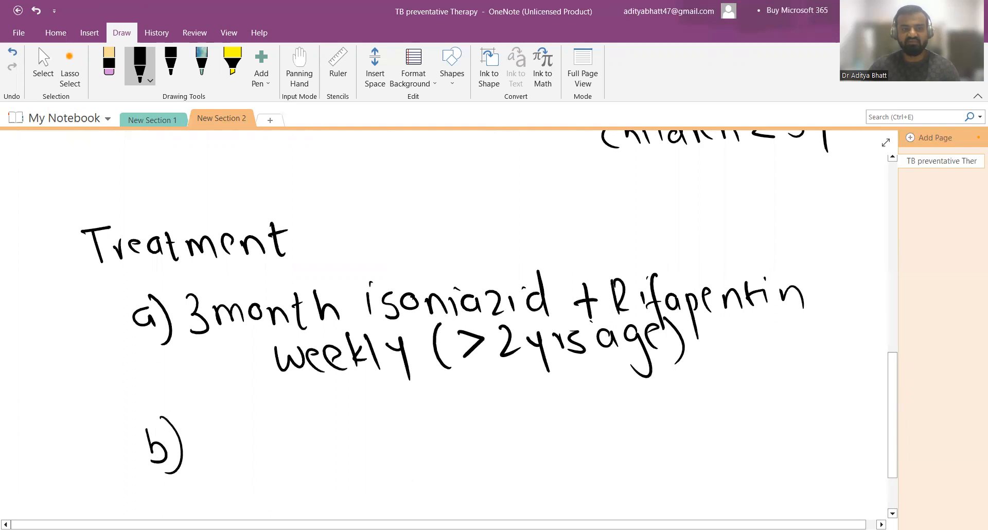
pyautogui.moveTo(227, 416); pyautogui.dragTo(212, 454)
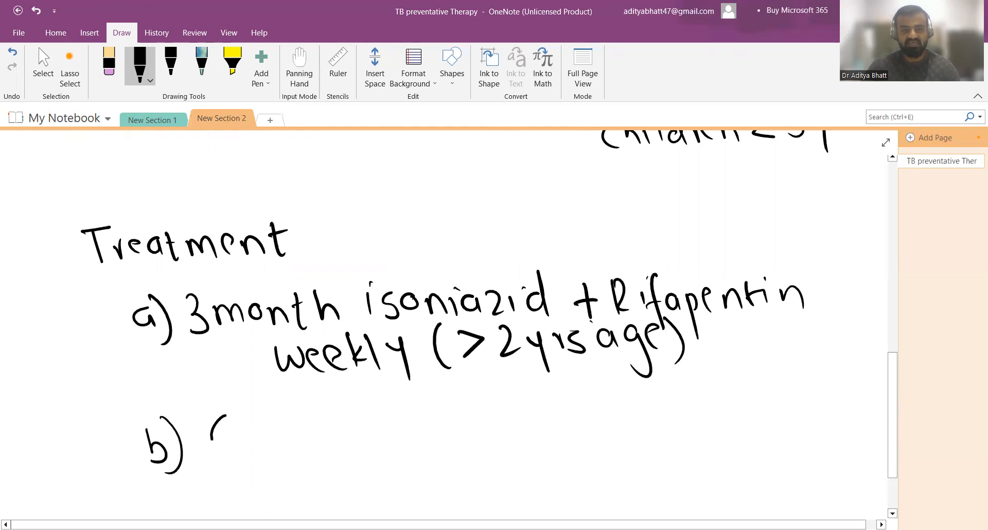
pyautogui.moveTo(214, 428); pyautogui.dragTo(341, 454)
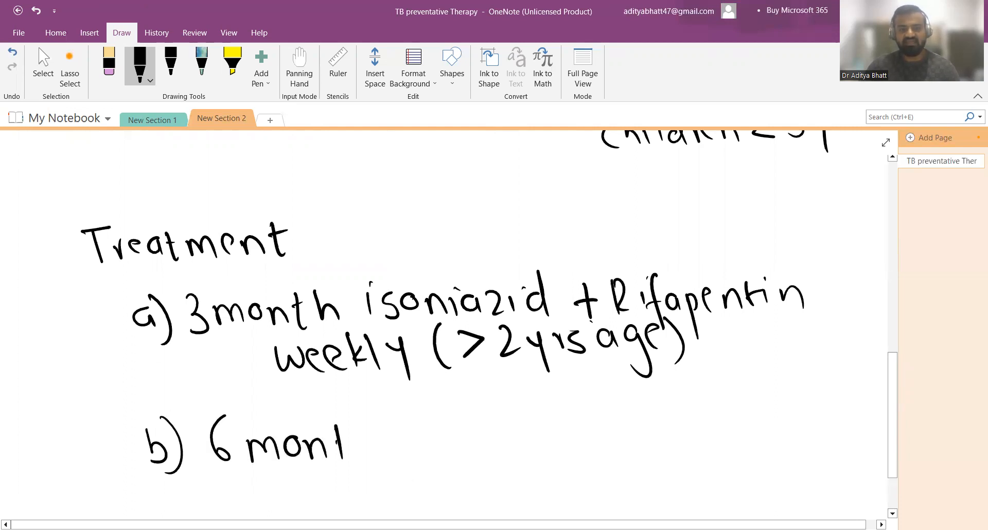
pyautogui.write('th isoniazid daily |')
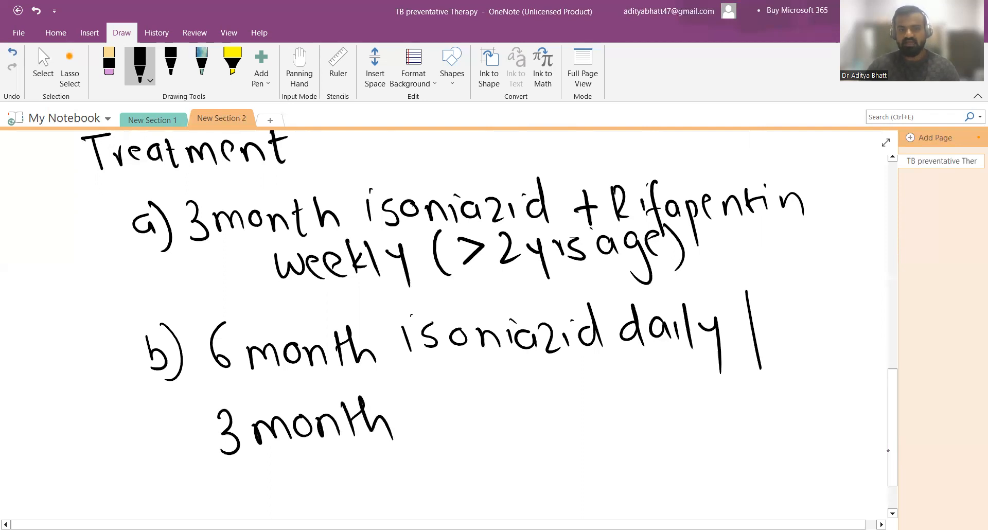
# Add the alternative '3 month isoniazid + rifampicin daily' to regimen b
pyautogui.moveTo(416, 410); pyautogui.dragTo(507, 410)
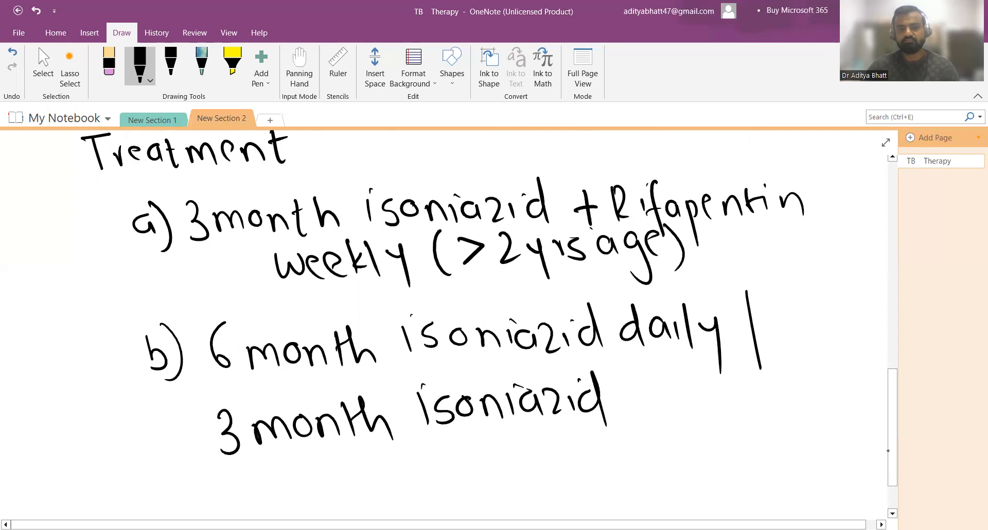
pyautogui.moveTo(621, 403); pyautogui.dragTo(678, 404)
pyautogui.write(' preventative')
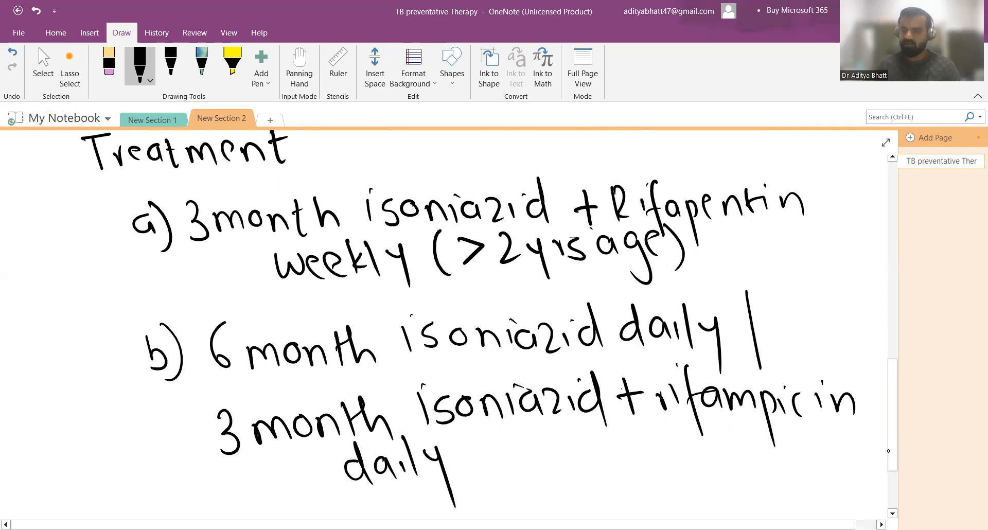
pyautogui.scroll(-3)
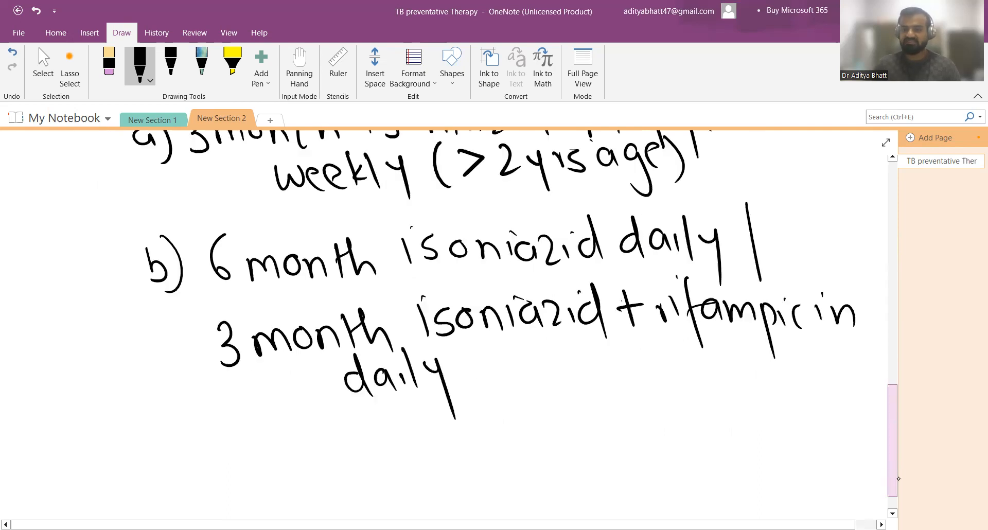
# Handwrite 'MDR - 6month daily levoflox' on a new line below the regimens
pyautogui.scroll(-3)
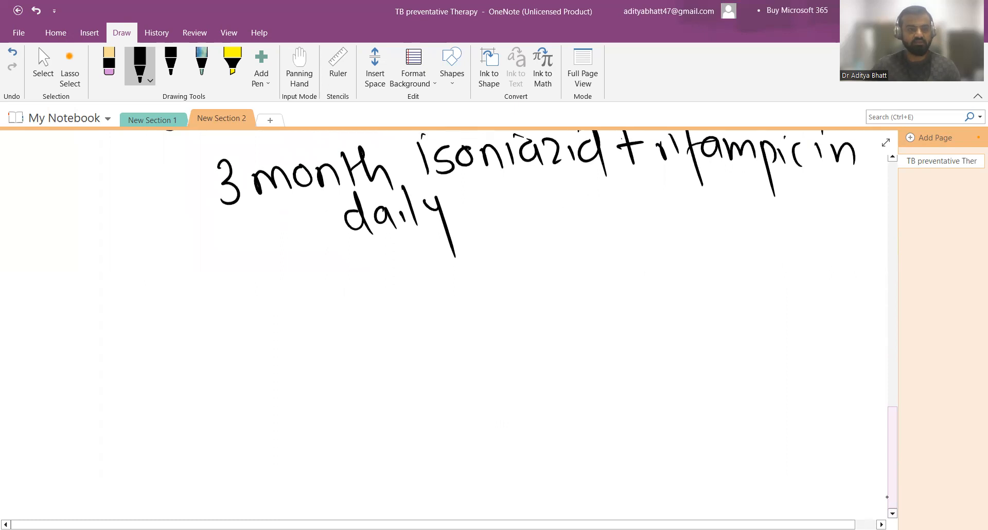
pyautogui.moveTo(69, 290); pyautogui.dragTo(120, 341)
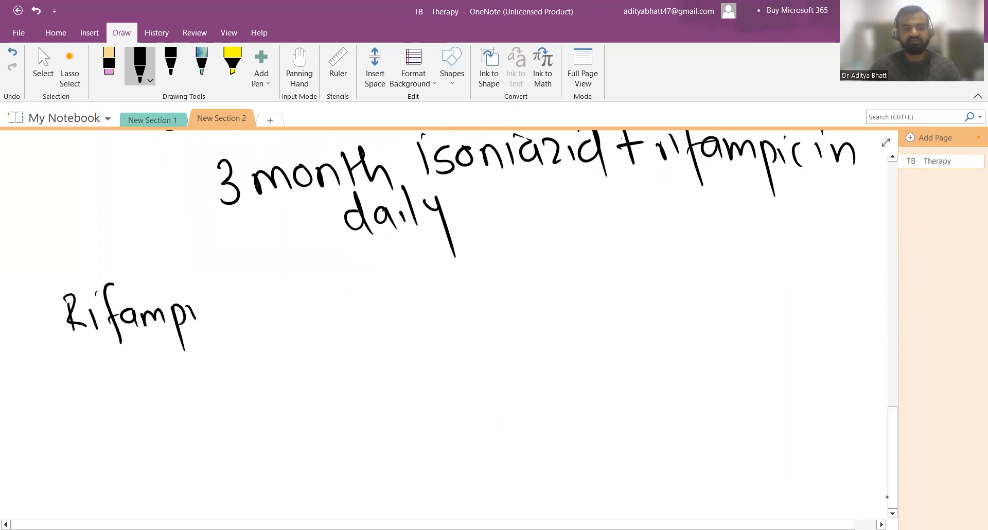
pyautogui.moveTo(196, 315); pyautogui.dragTo(240, 315)
pyautogui.write(' preventative')
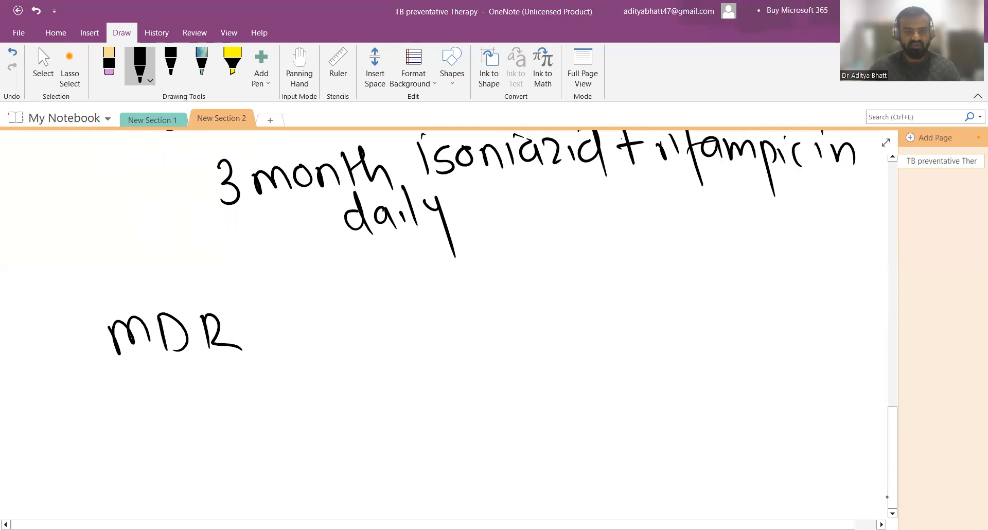
pyautogui.moveTo(257, 327); pyautogui.dragTo(283, 322)
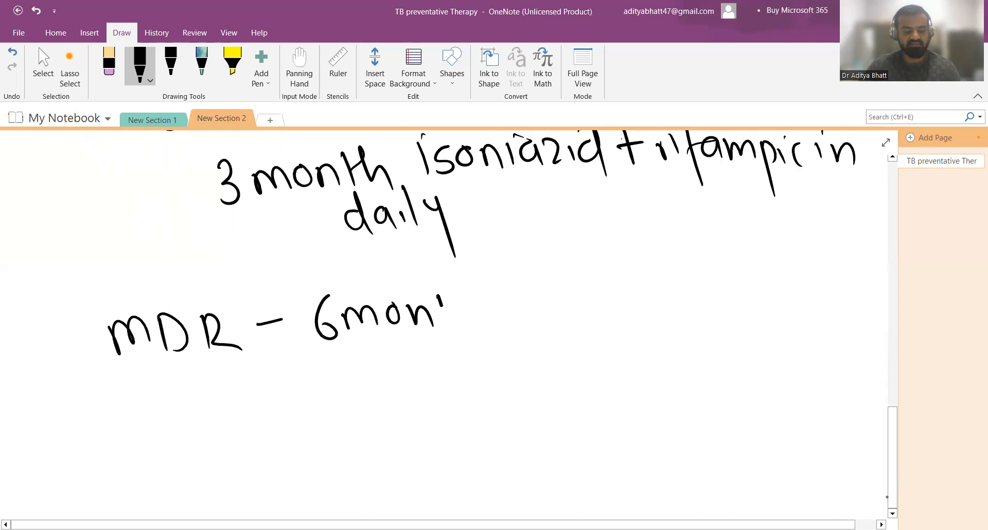
pyautogui.moveTo(444, 309); pyautogui.dragTo(549, 309)
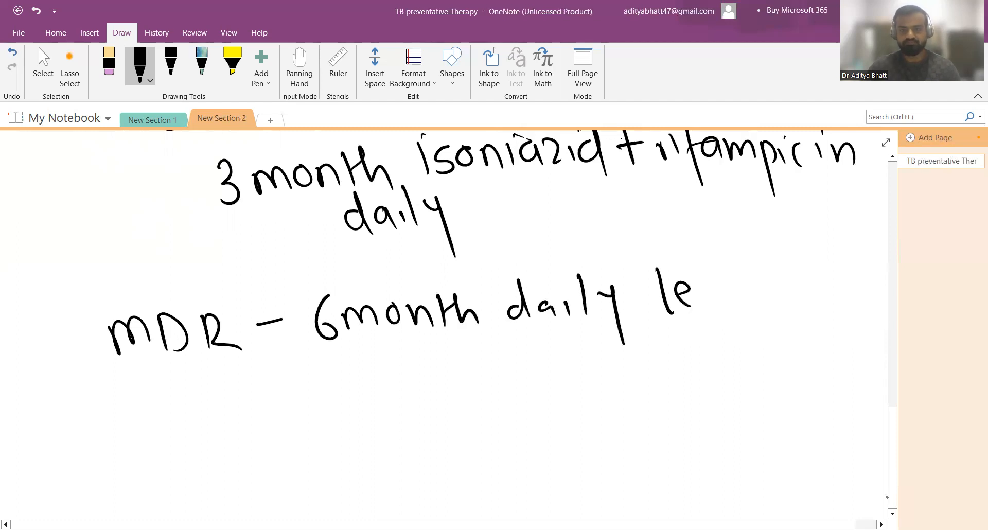
pyautogui.moveTo(690, 297); pyautogui.dragTo(814, 306)
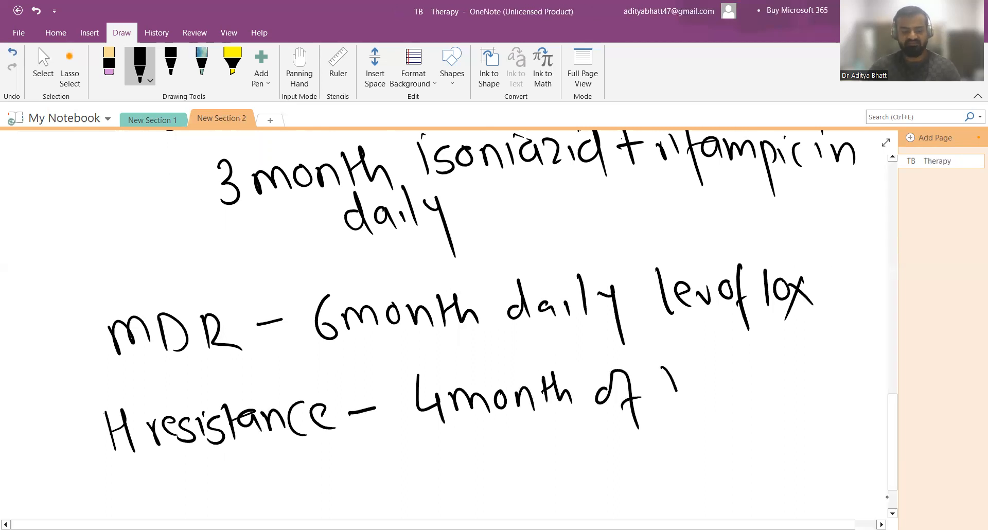
# Write 'of' and begin the drug name in the 'H resistance - 4month' line
pyautogui.moveTo(674, 385); pyautogui.dragTo(743, 395)
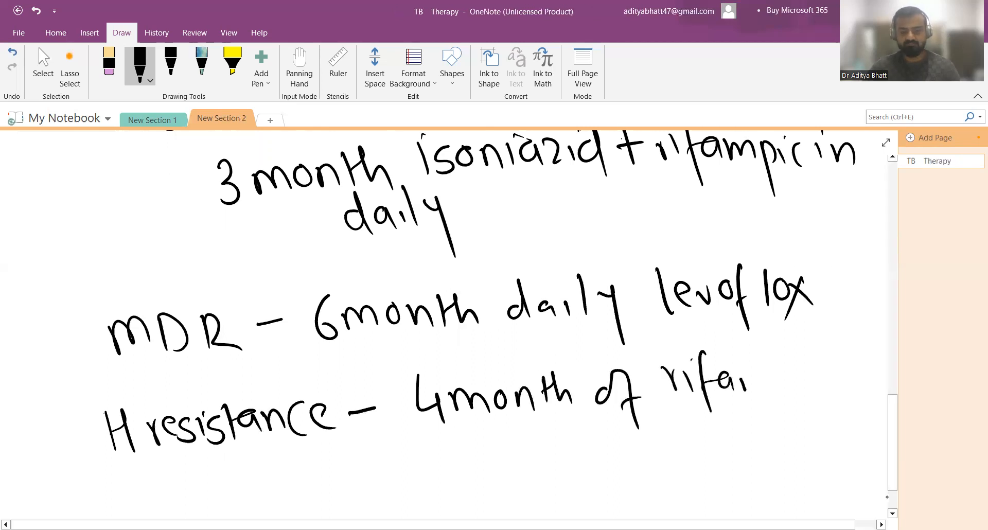
pyautogui.moveTo(724, 385); pyautogui.dragTo(794, 388)
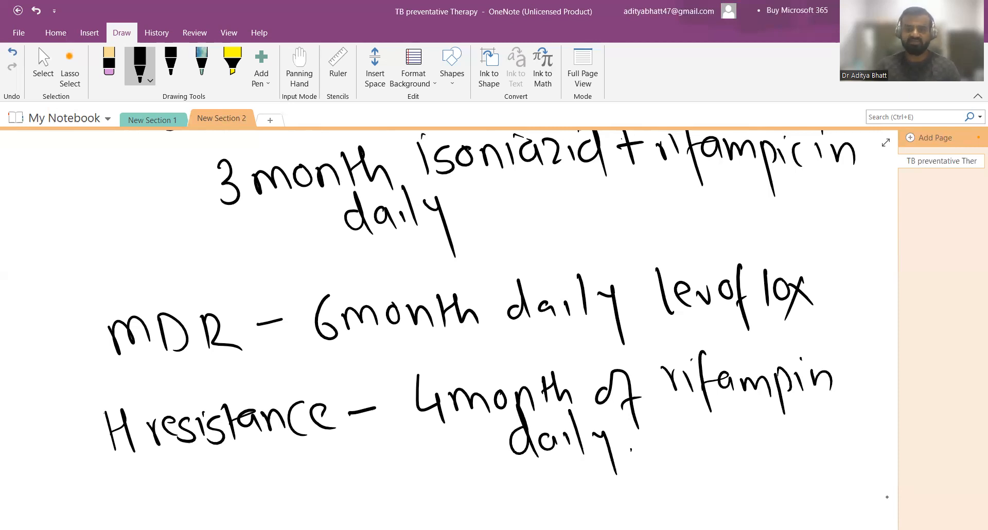
# Finish 'rifampin daily' and switch from the pen to the Select tool
pyautogui.click(42, 62)
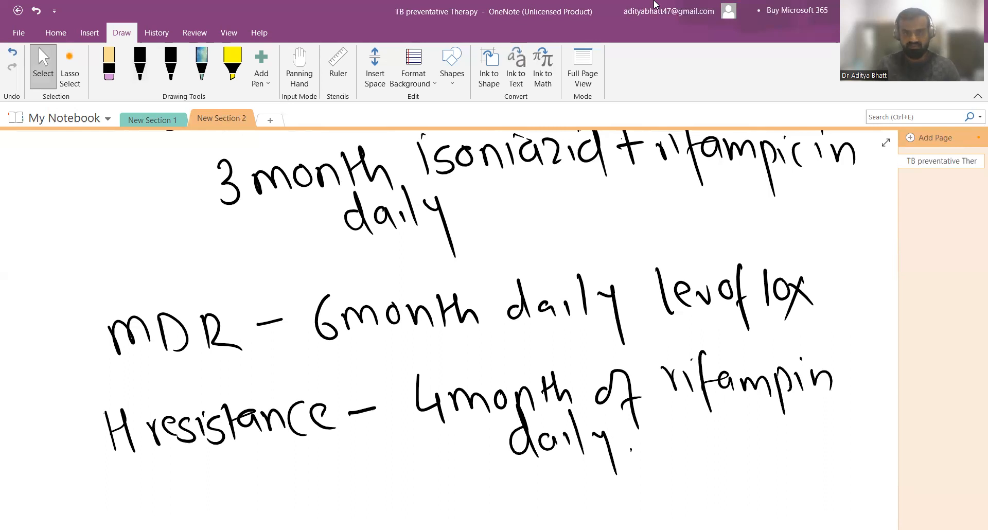